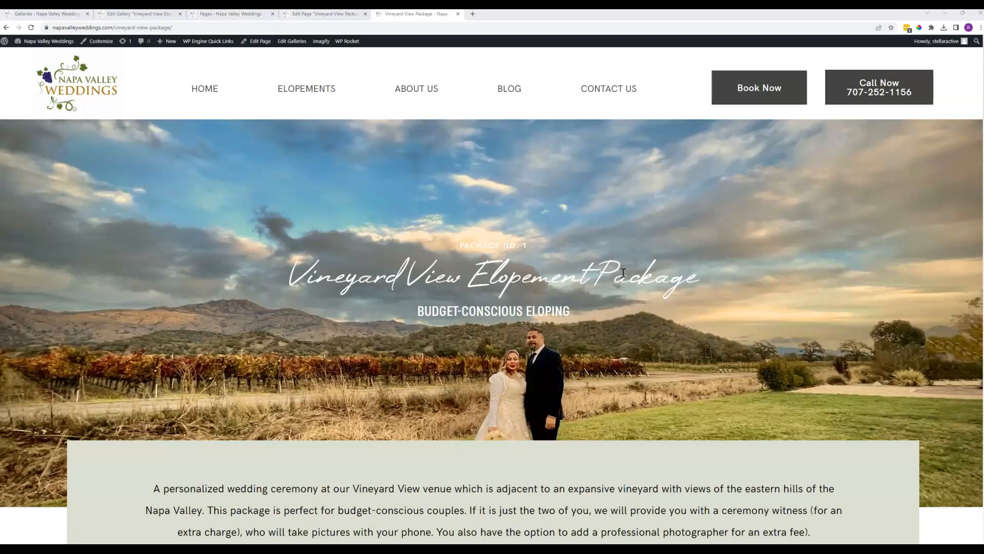
- Review the page editor and highlight the Vineyard View gallery shortcode
{"action": "scroll", "scroll_direction": "down", "scroll_amount": 3}
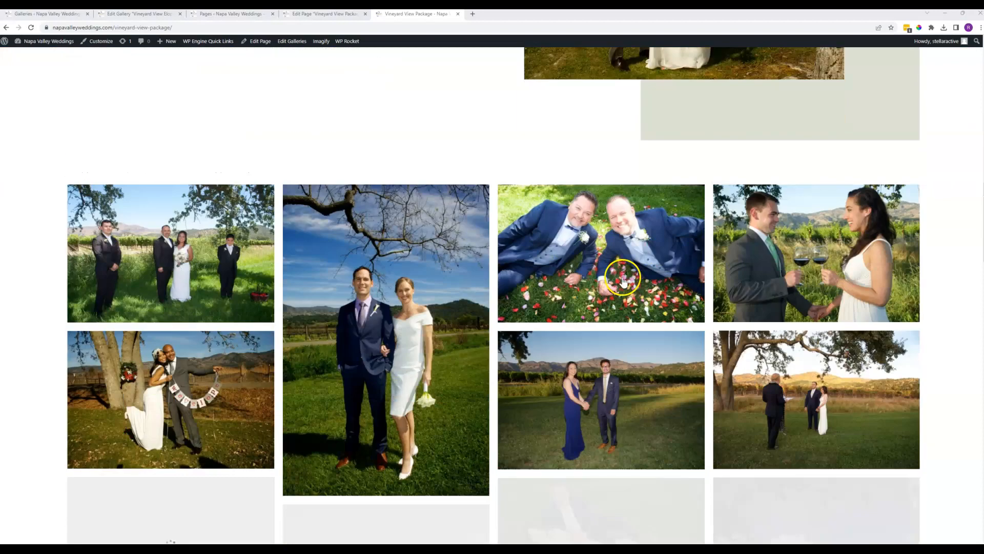
{"action": "scroll", "scroll_direction": "down", "scroll_amount": 3}
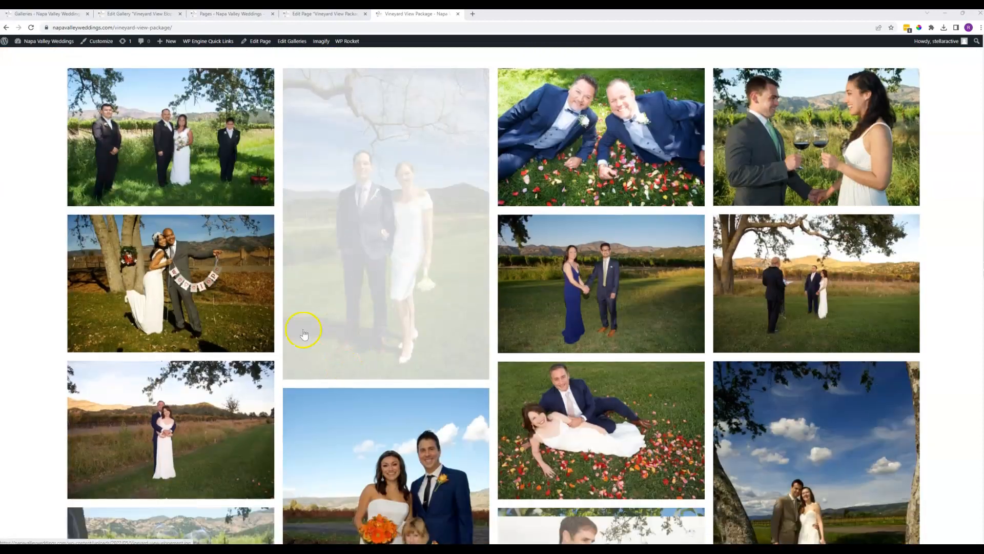
{"action": "mouse_move", "coordinate": [927, 317]}
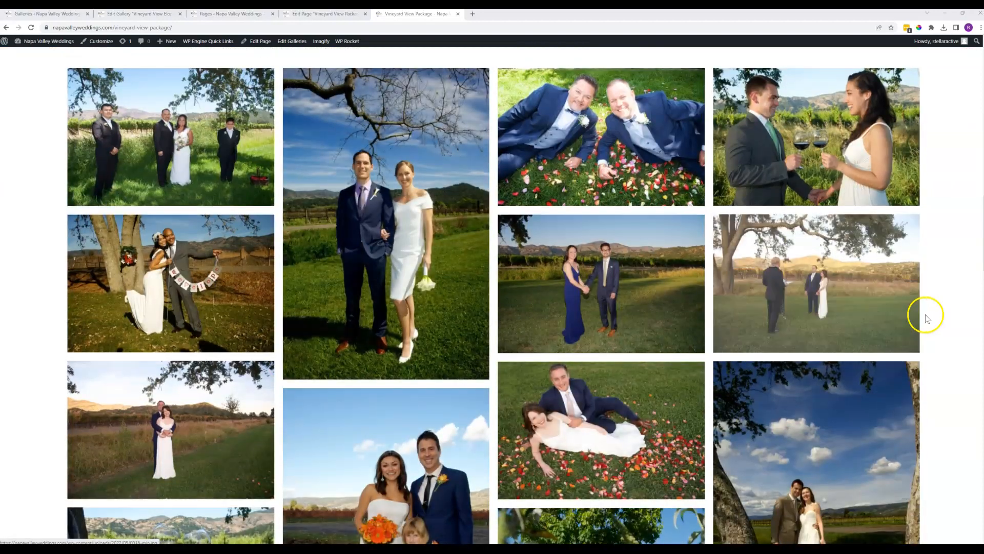
{"action": "mouse_move", "coordinate": [905, 298]}
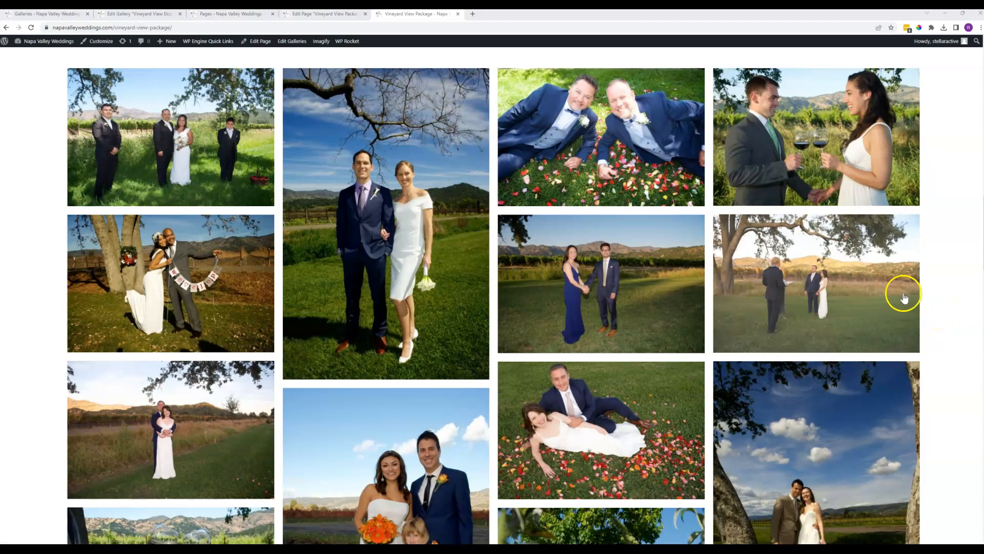
{"action": "scroll", "scroll_direction": "up", "scroll_amount": 3}
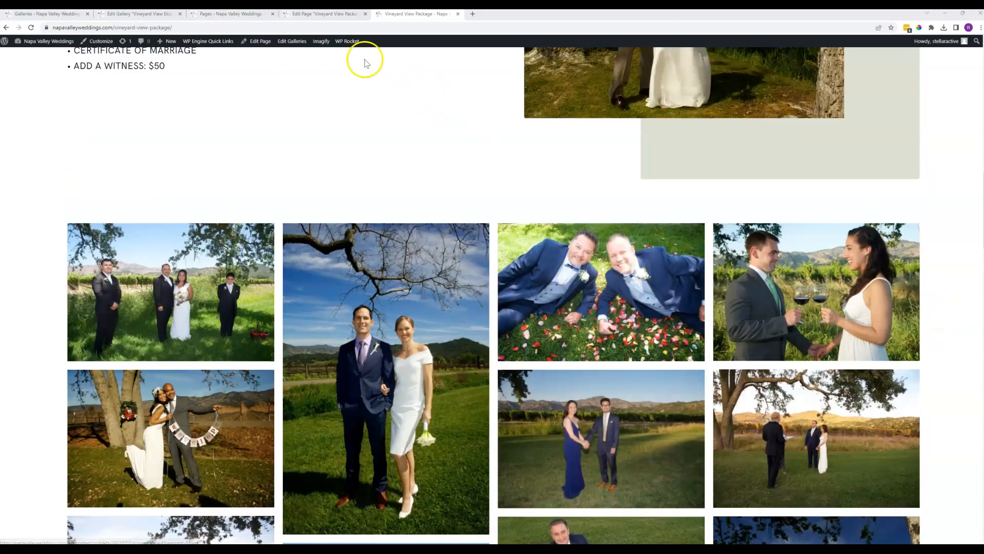
{"action": "left_click", "coordinate": [260, 41]}
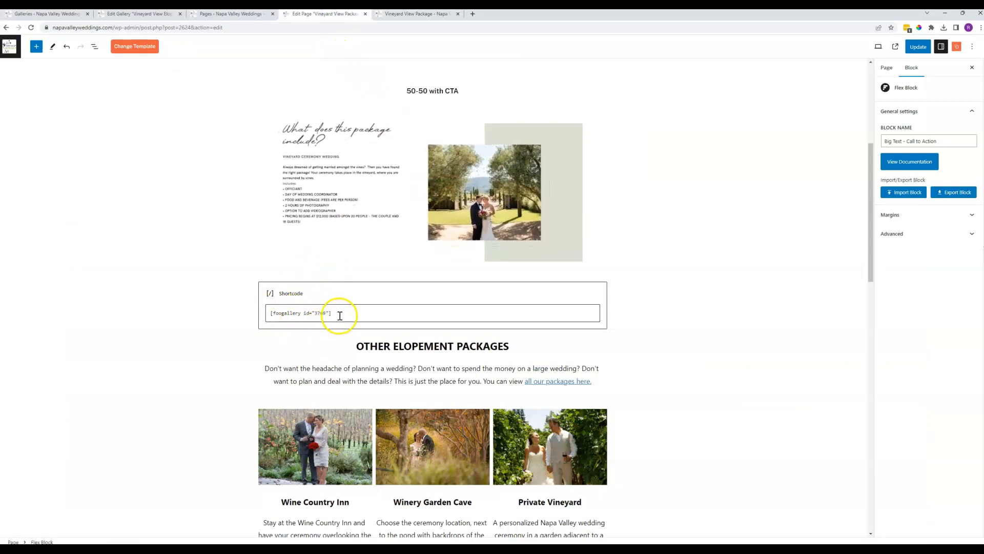
{"action": "triple_click", "coordinate": [308, 313]}
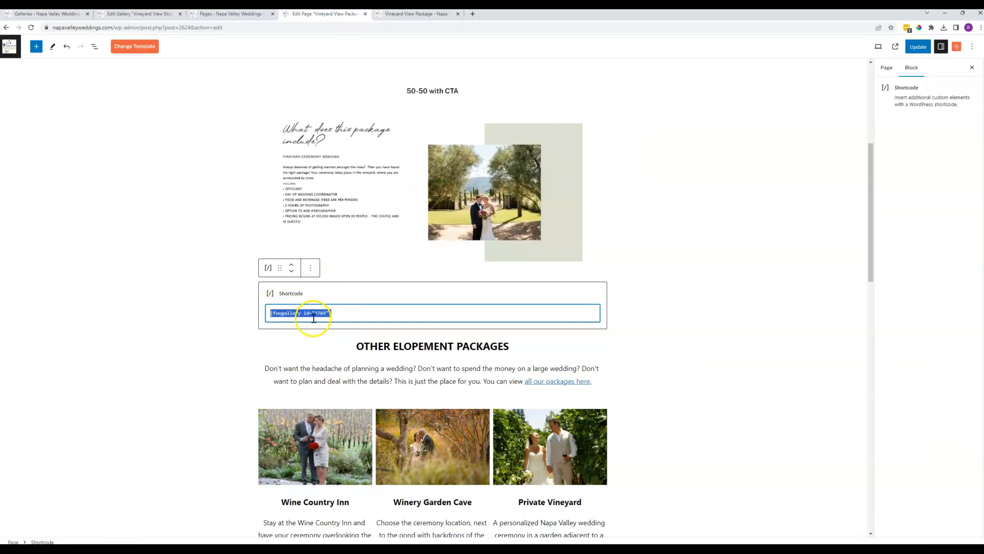
{"action": "left_click", "coordinate": [886, 68]}
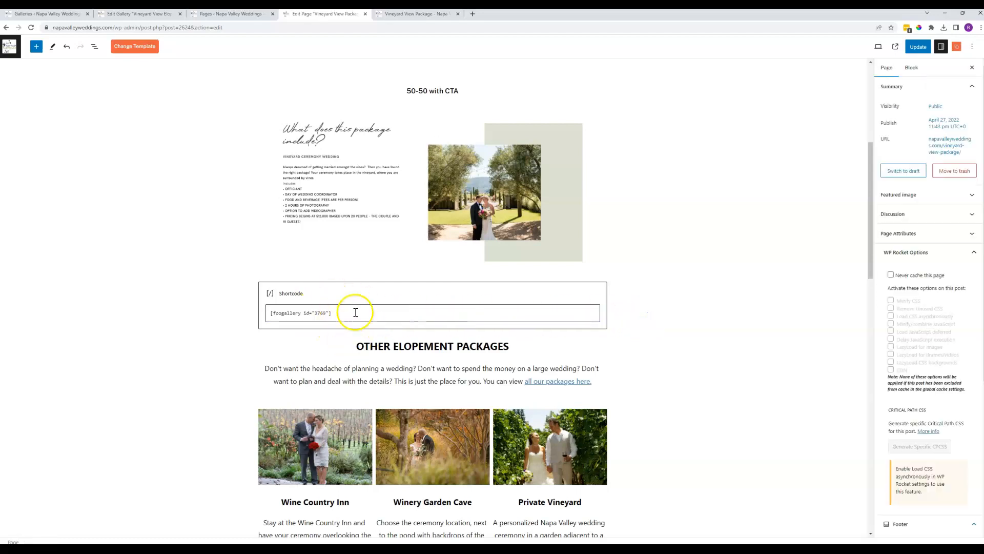
{"action": "mouse_move", "coordinate": [398, 23]}
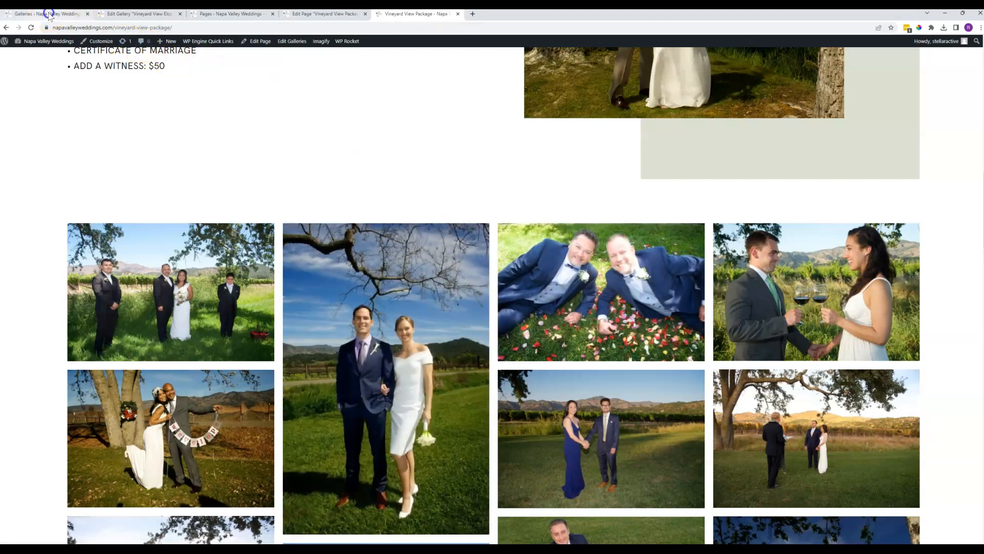
- Bring up the FooGallery list of all galleries
{"action": "left_click", "coordinate": [20, 183]}
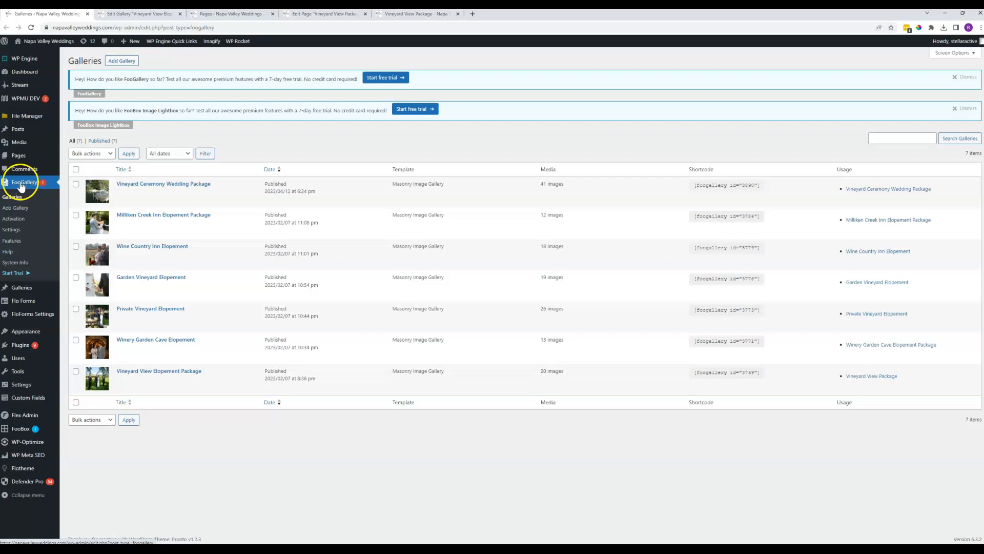
{"action": "mouse_move", "coordinate": [185, 200]}
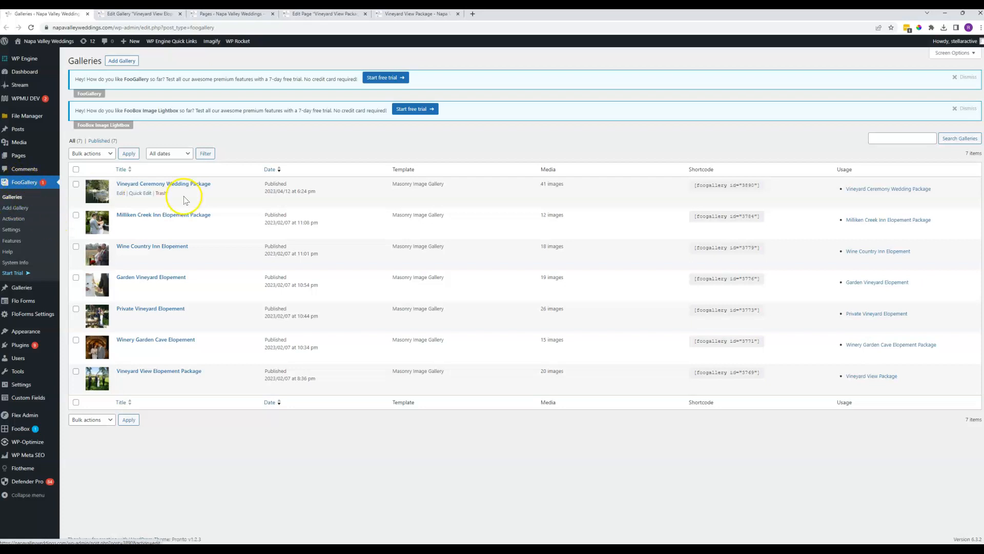
{"action": "mouse_move", "coordinate": [373, 371]}
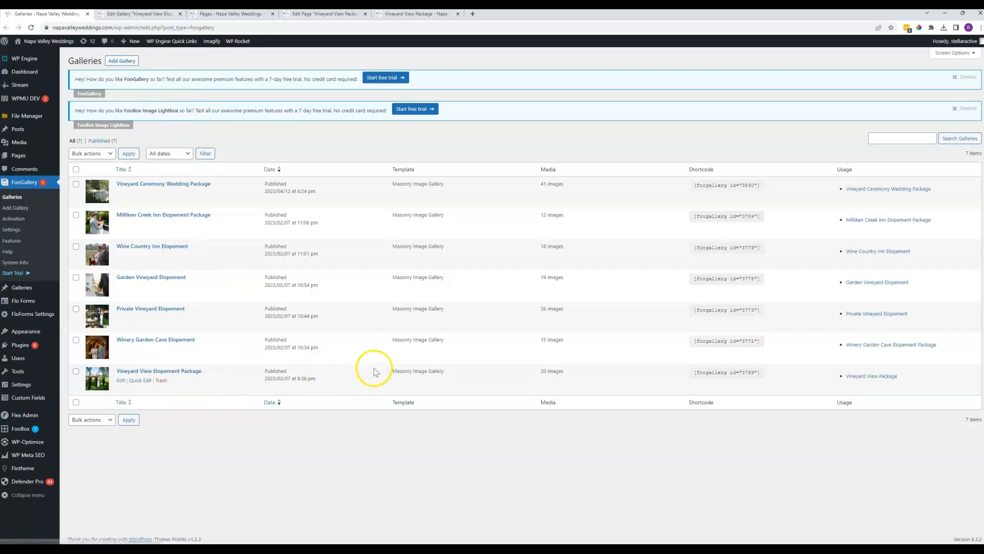
{"action": "mouse_move", "coordinate": [372, 361]}
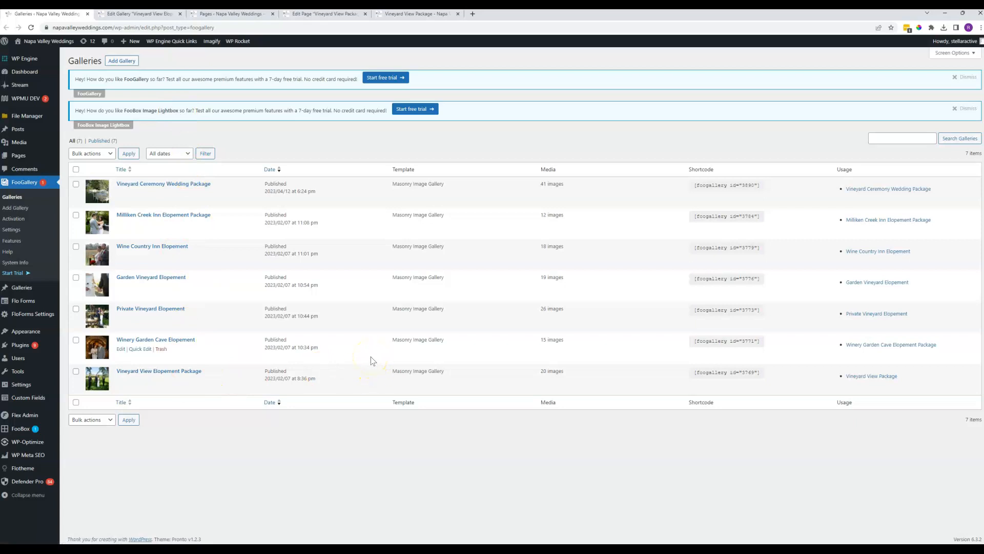
{"action": "mouse_move", "coordinate": [143, 376]}
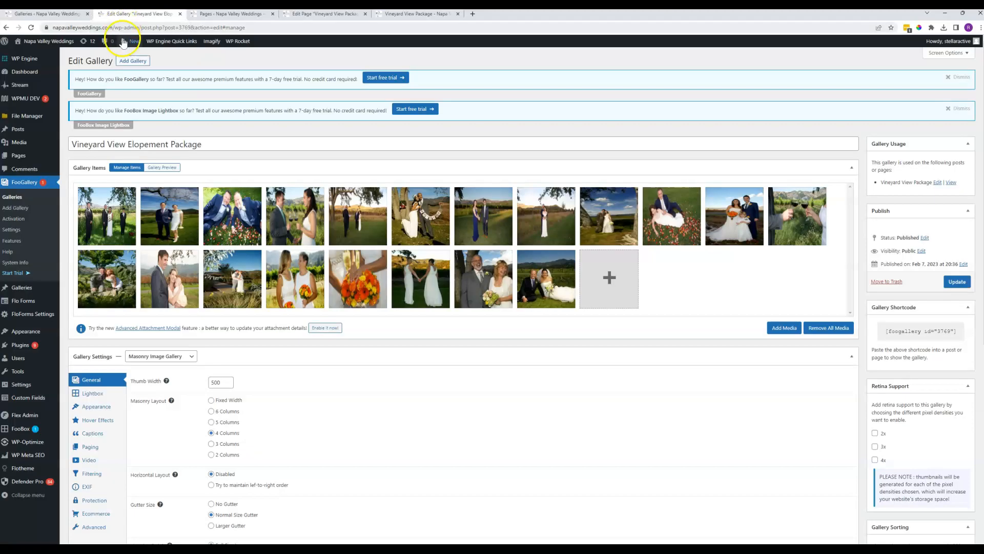
{"action": "left_click", "coordinate": [161, 167]}
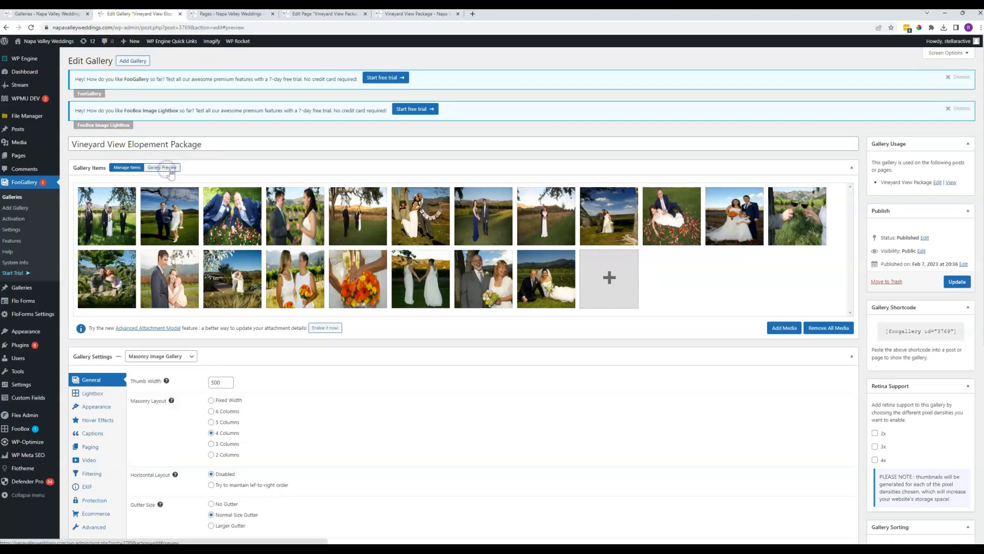
{"action": "left_click", "coordinate": [162, 167]}
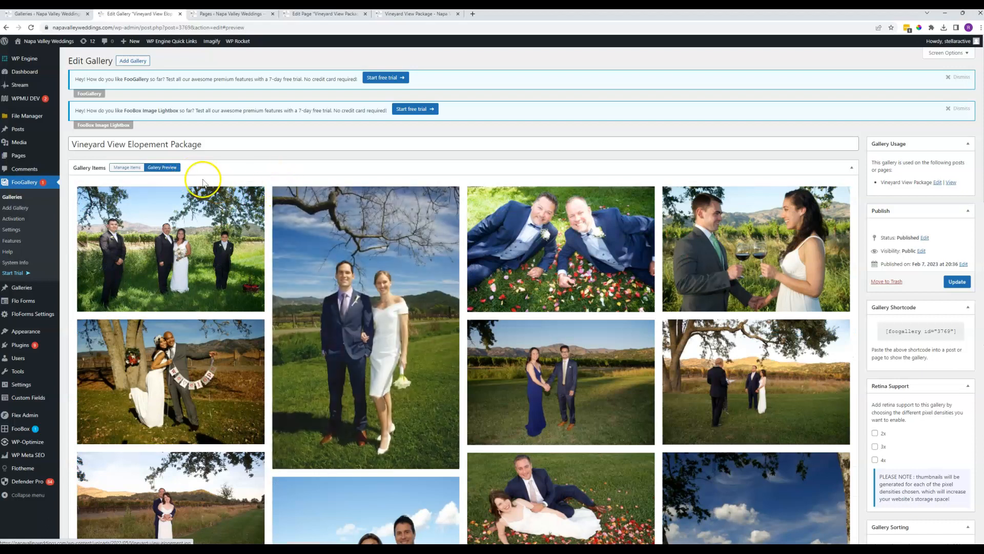
{"action": "left_click", "coordinate": [126, 167]}
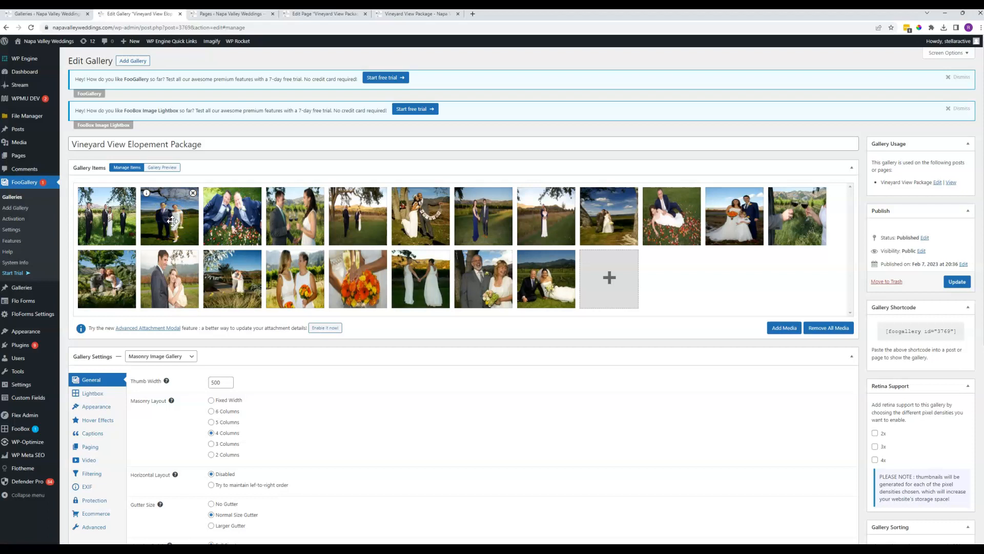
{"action": "mouse_move", "coordinate": [232, 289]}
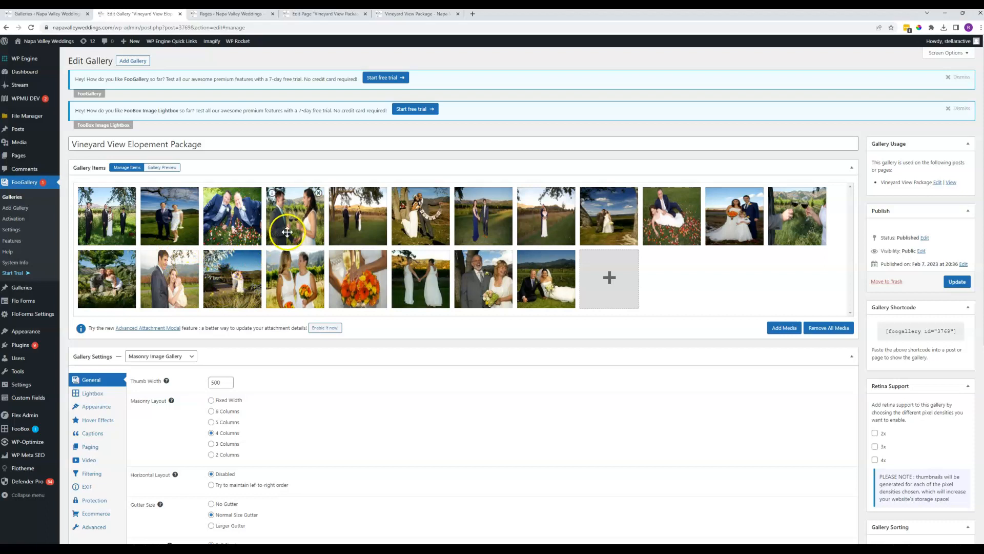
{"action": "mouse_move", "coordinate": [319, 193]}
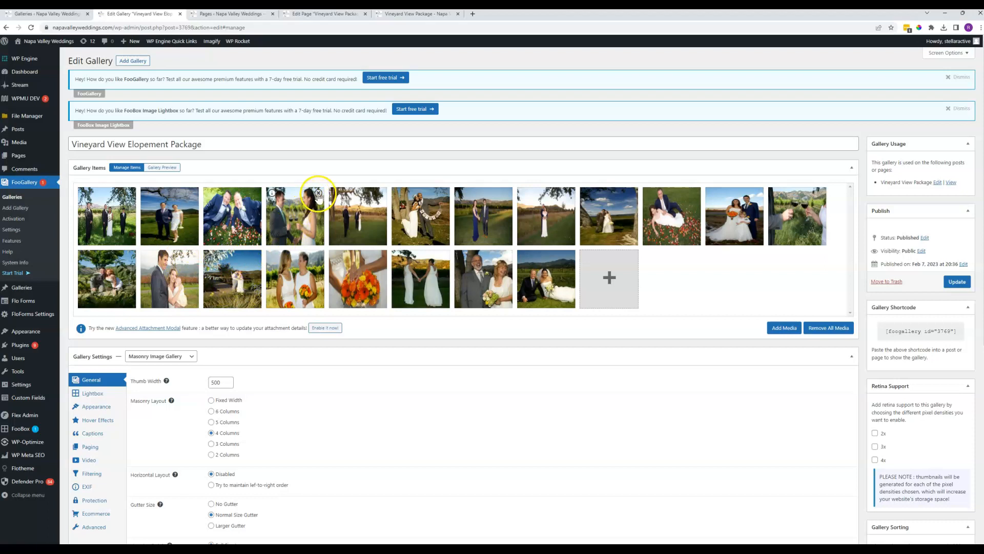
{"action": "mouse_move", "coordinate": [319, 192]}
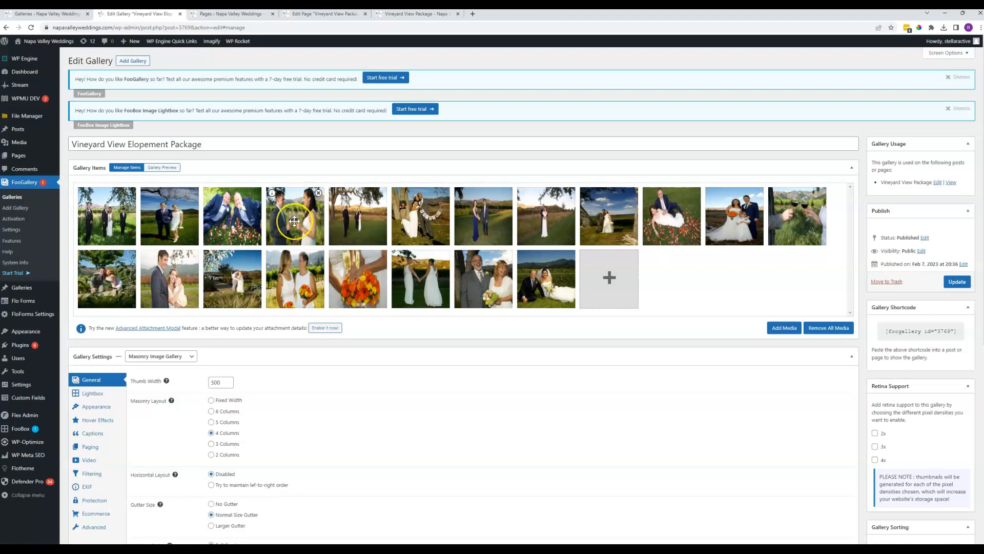
{"action": "mouse_move", "coordinate": [295, 219]}
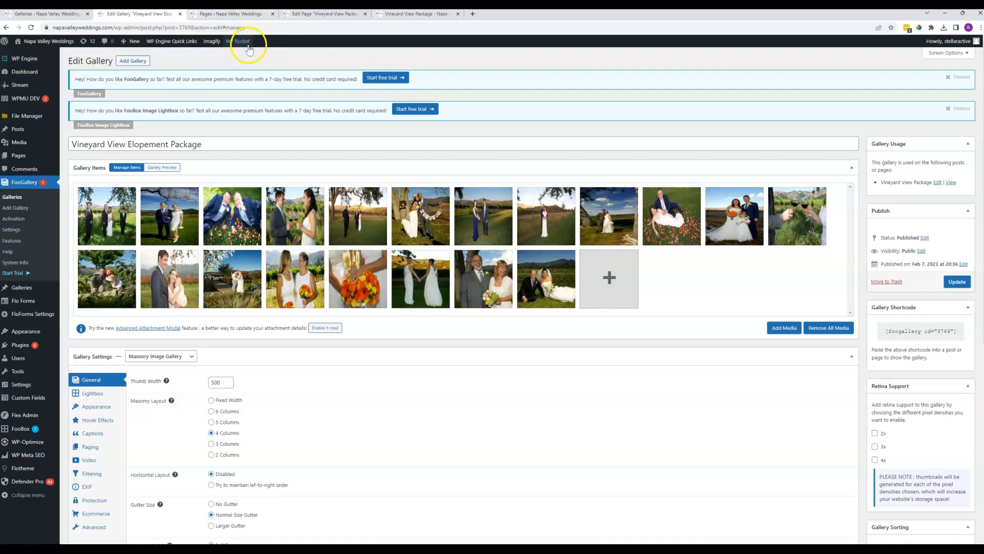
{"action": "mouse_move", "coordinate": [240, 13]}
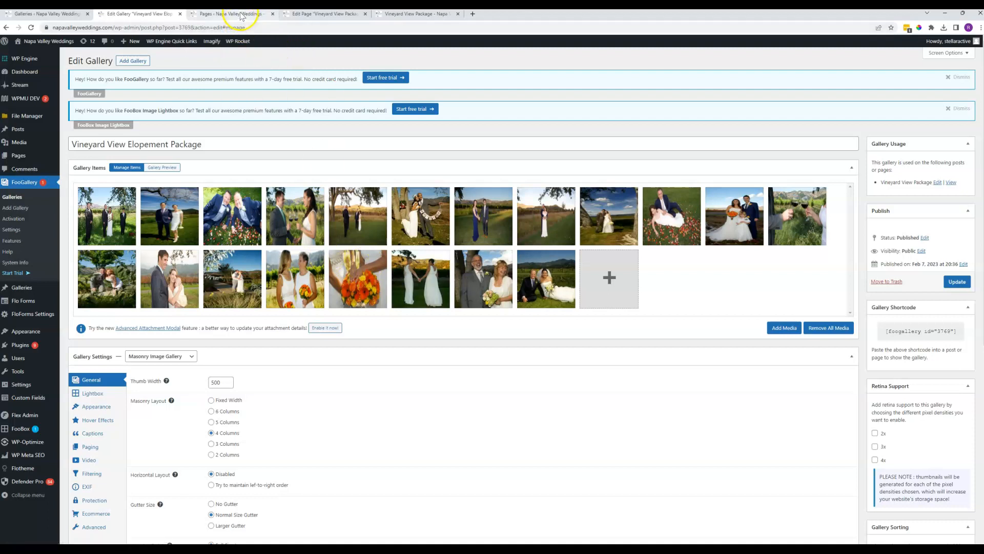
- Return to the live Vineyard View Package page via the Edit Page tab
{"action": "left_click", "coordinate": [323, 13]}
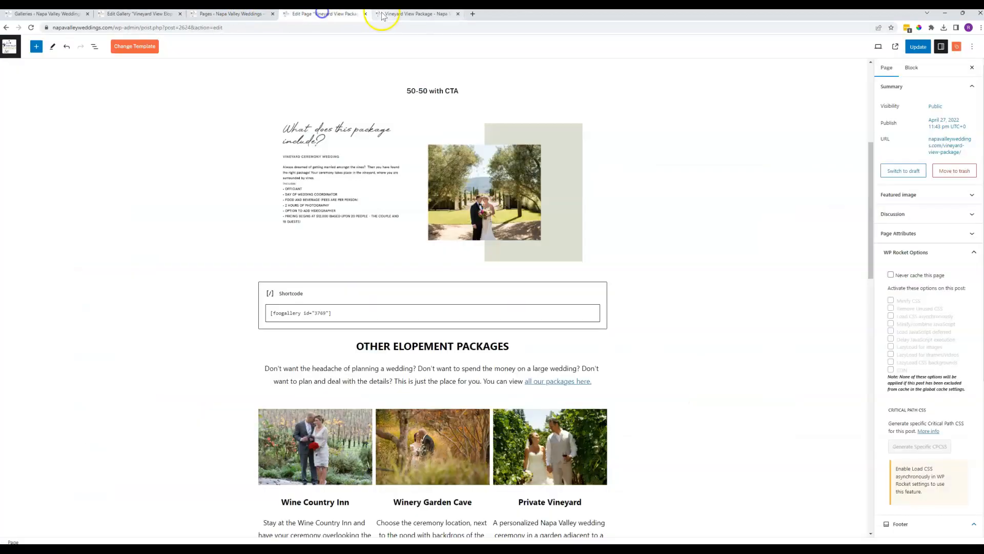
{"action": "left_click", "coordinate": [411, 13]}
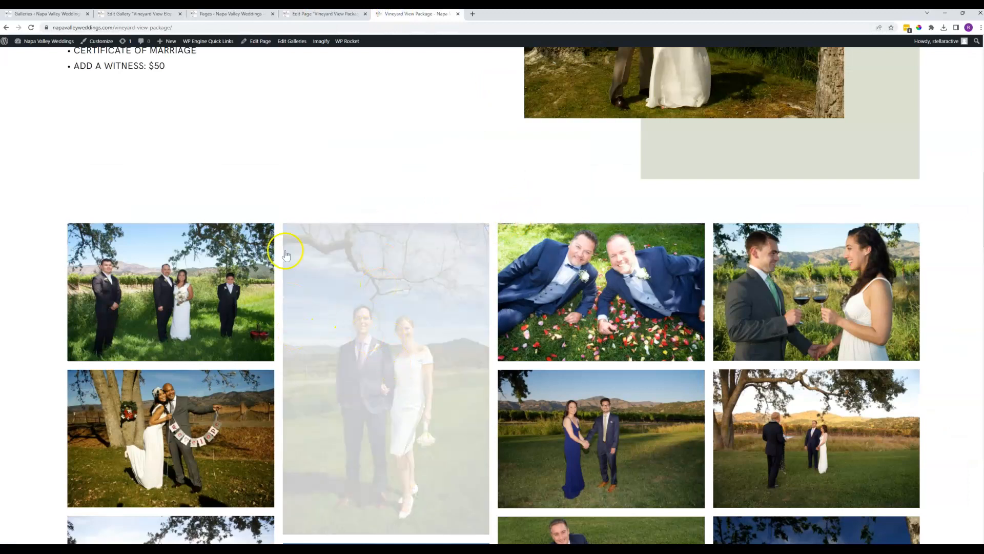
{"action": "mouse_move", "coordinate": [446, 254]}
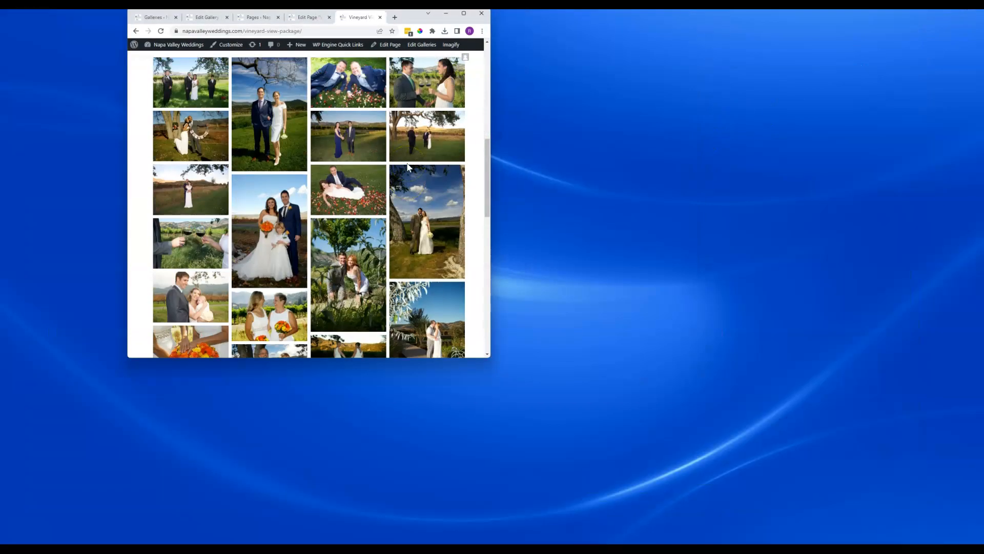
- Check the gallery photos on the live package page, then return to the Edit Gallery screen
{"action": "scroll", "scroll_direction": "up", "scroll_amount": 3}
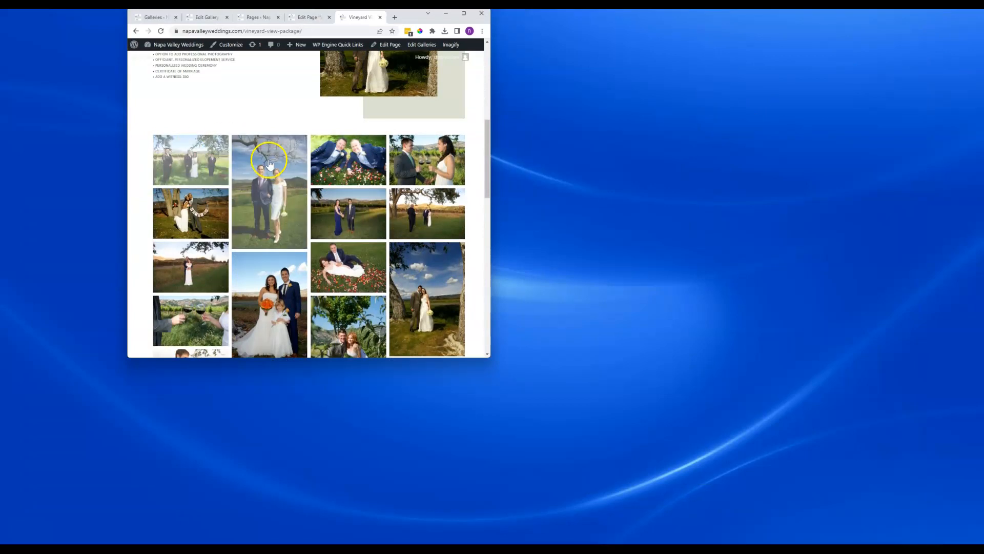
{"action": "mouse_move", "coordinate": [348, 159]}
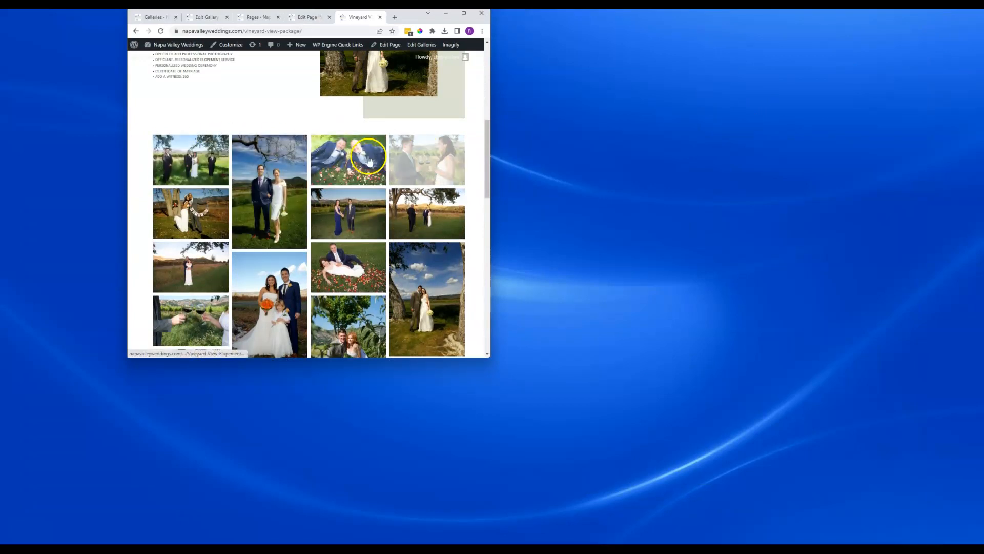
{"action": "mouse_move", "coordinate": [348, 222]}
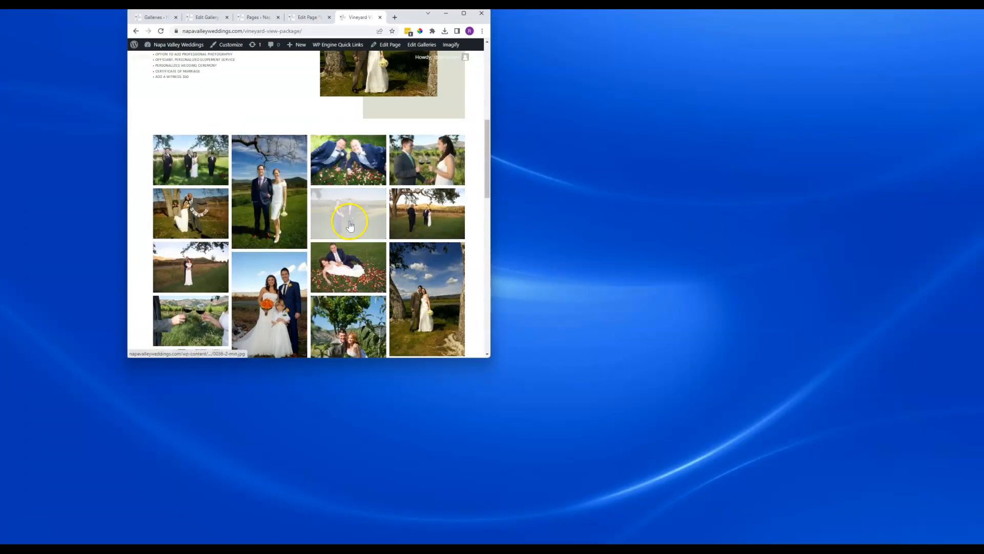
{"action": "mouse_move", "coordinate": [340, 202]}
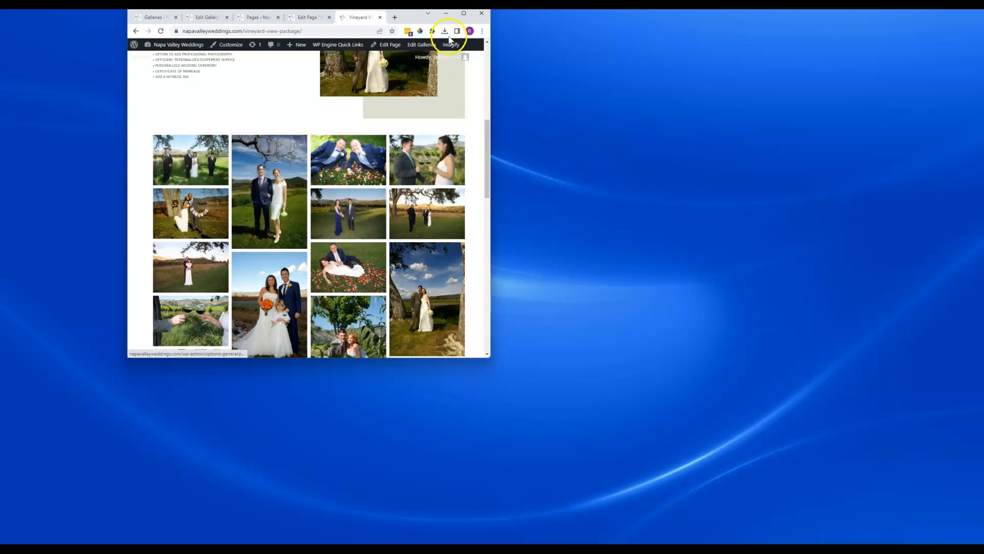
{"action": "left_click", "coordinate": [464, 14]}
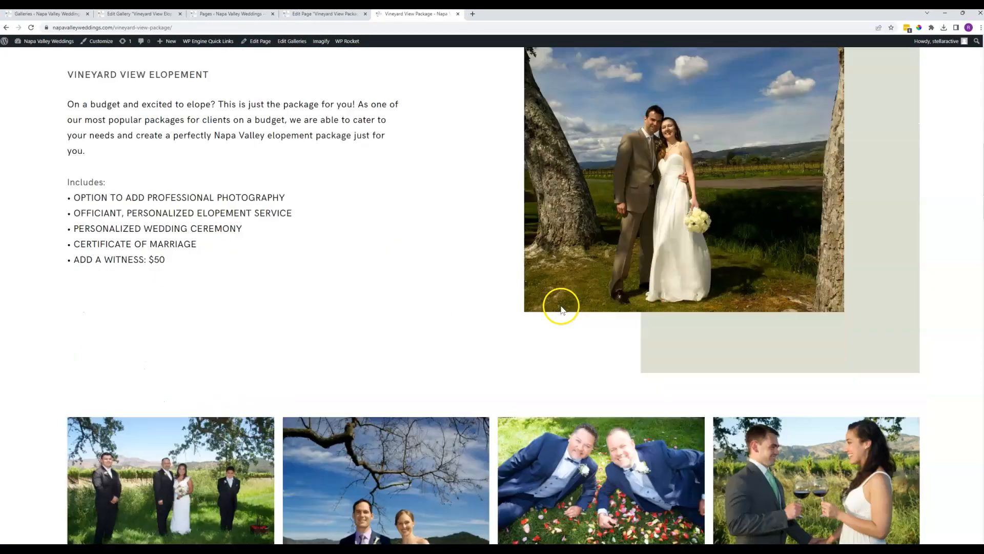
{"action": "scroll", "scroll_direction": "down", "scroll_amount": 3}
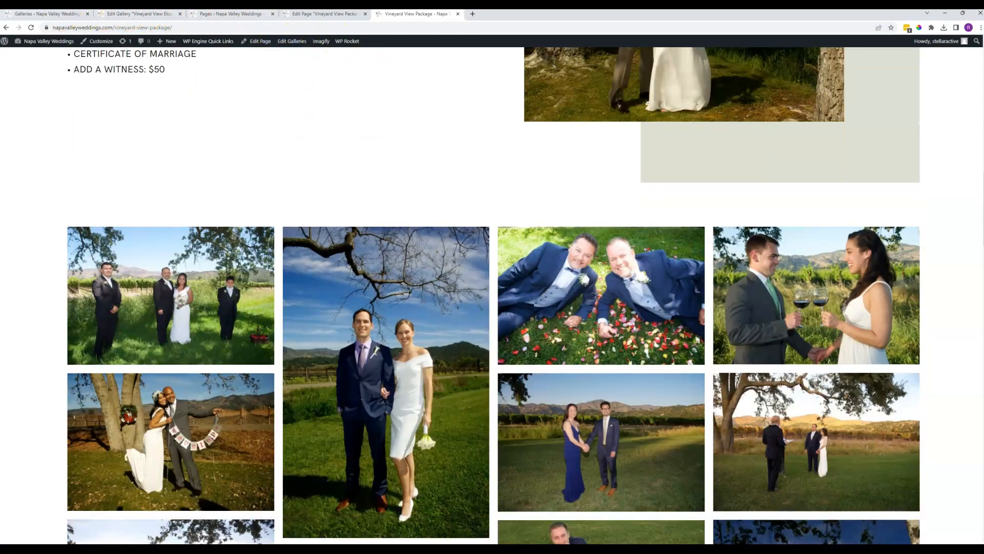
{"action": "left_click", "coordinate": [138, 13]}
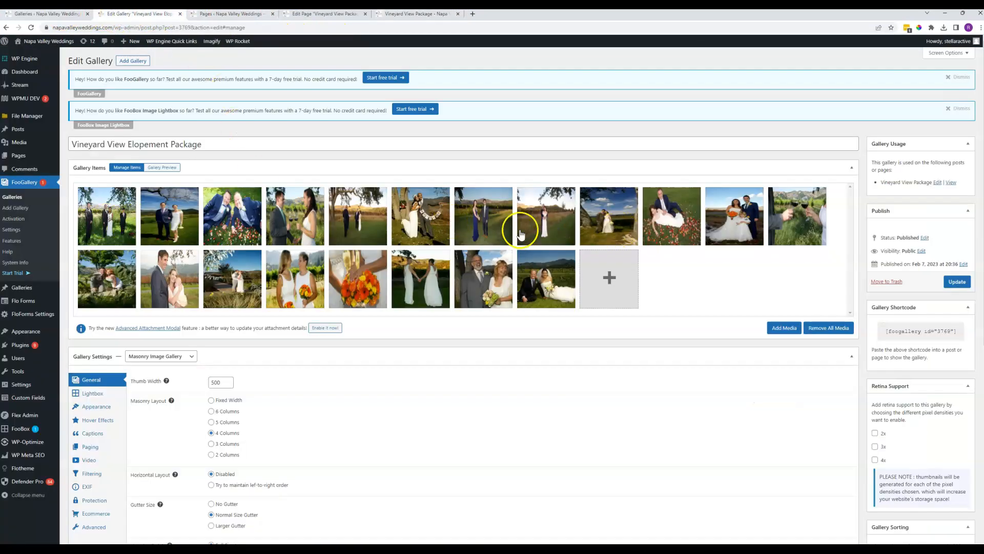
{"action": "mouse_move", "coordinate": [496, 237]}
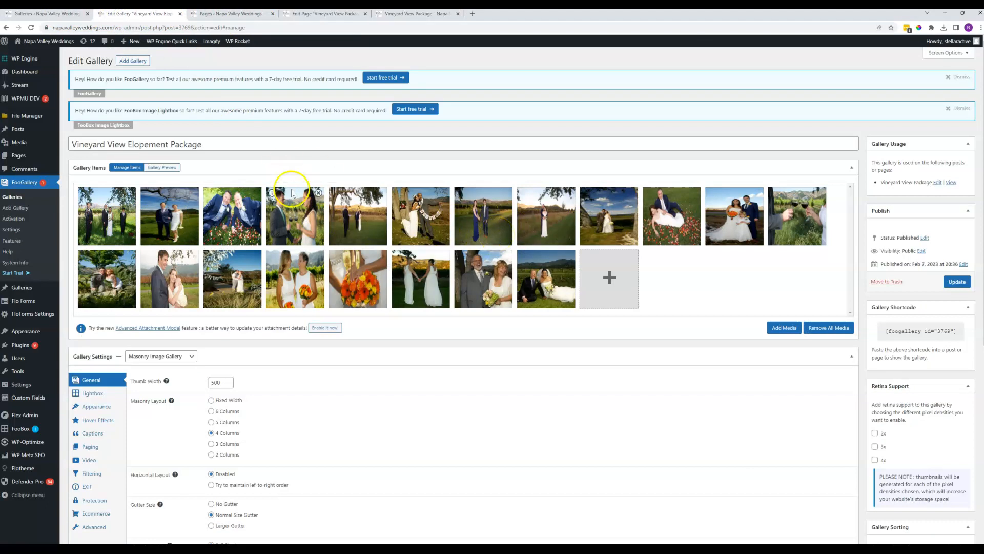
{"action": "mouse_move", "coordinate": [608, 278]}
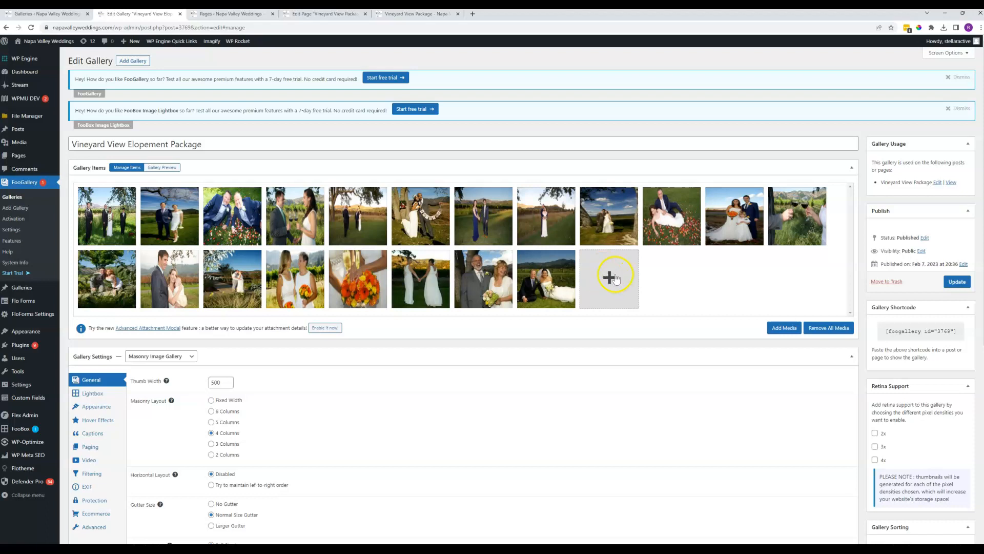
{"action": "mouse_move", "coordinate": [608, 278]}
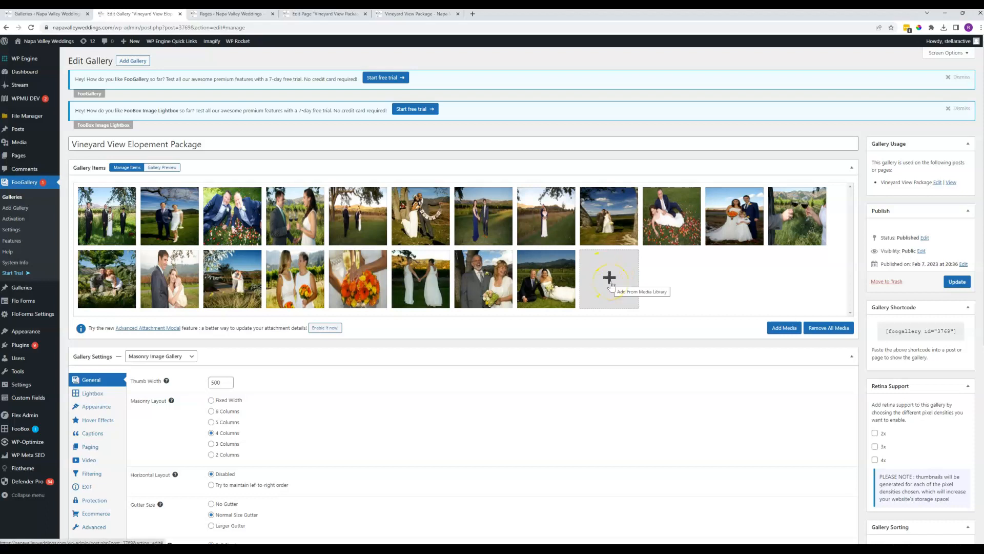
- Start Add From Media Library from the Gallery Items + tile
{"action": "left_click", "coordinate": [608, 278]}
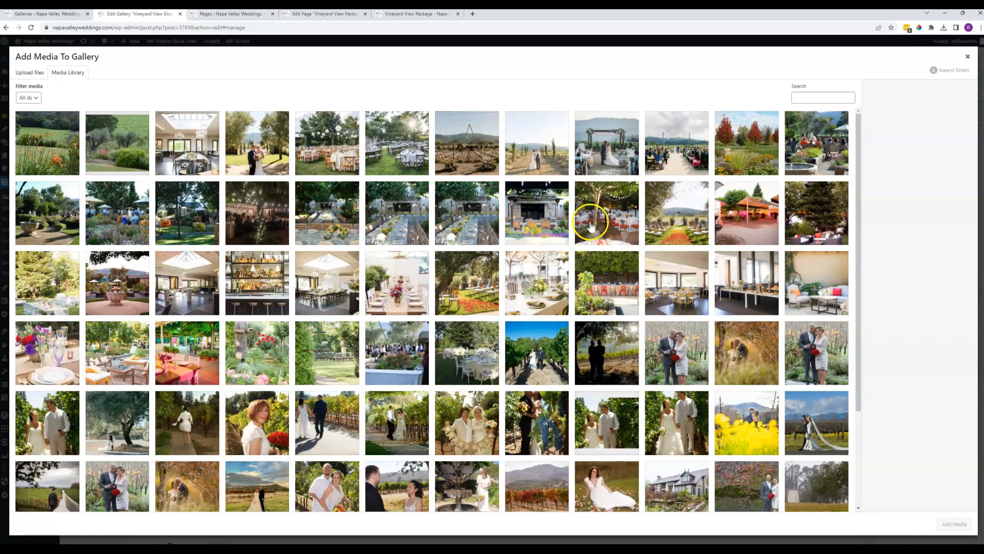
- Pick a library photo, then switch the Add Media dialog to Upload files
{"action": "left_click", "coordinate": [536, 142]}
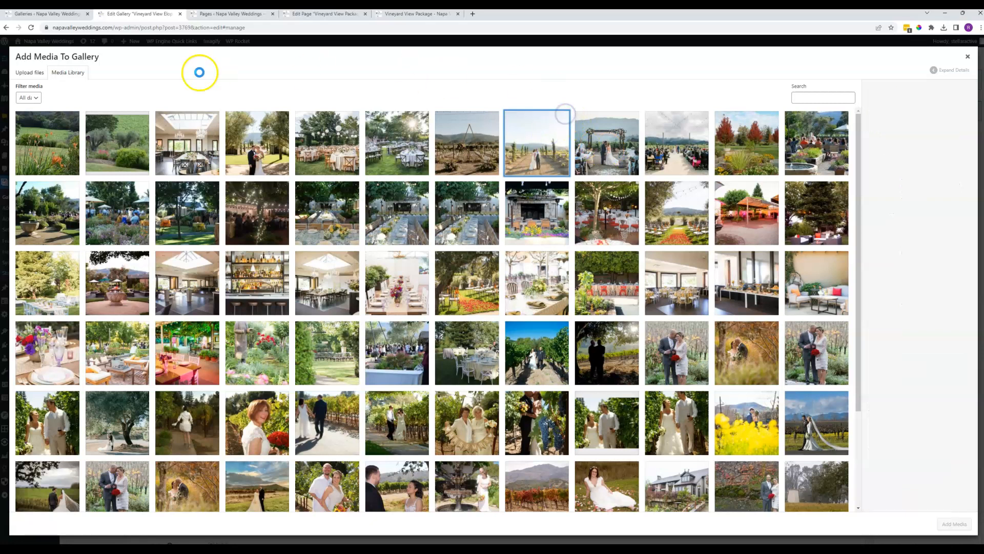
{"action": "left_click", "coordinate": [30, 72]}
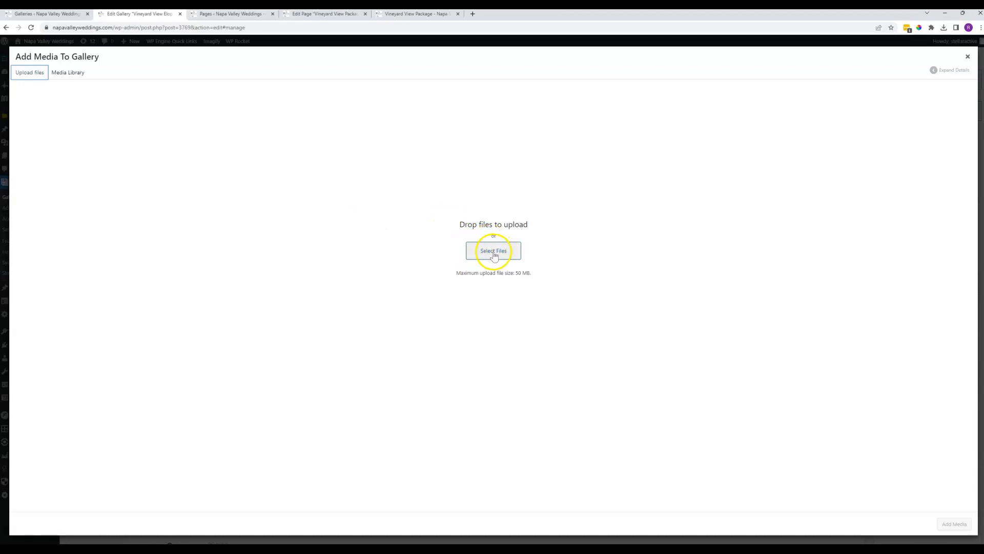
{"action": "left_click", "coordinate": [493, 250]}
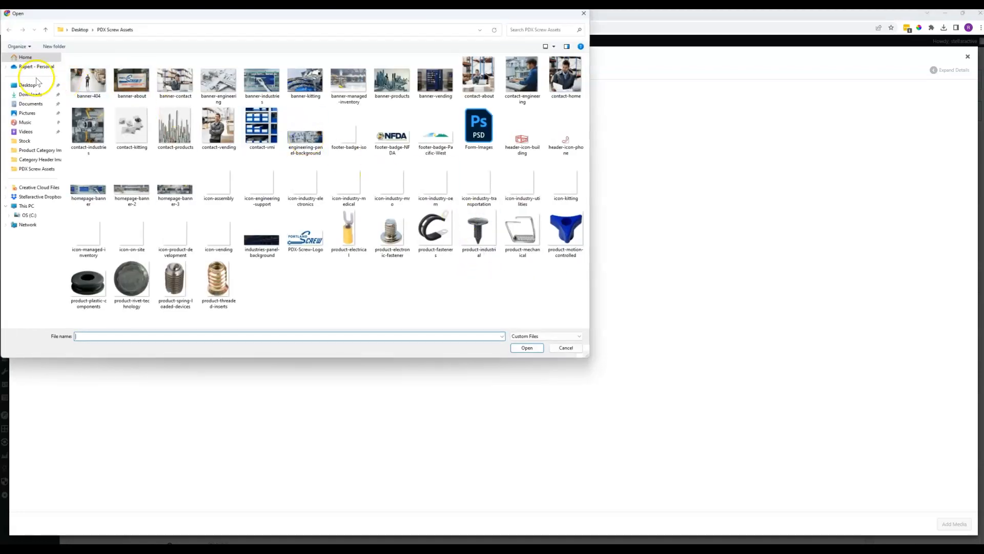
{"action": "left_click", "coordinate": [27, 85]}
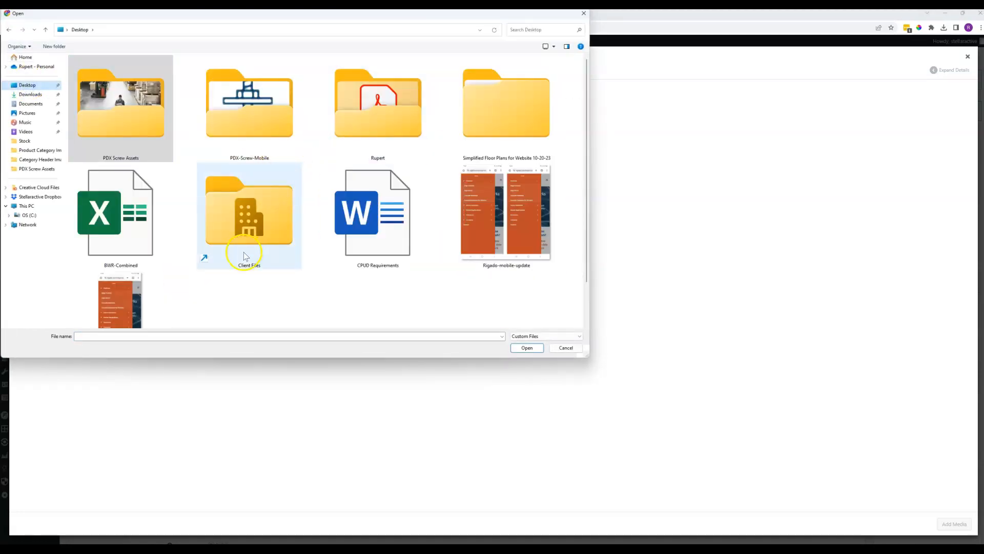
{"action": "scroll", "scroll_direction": "down", "scroll_amount": 3}
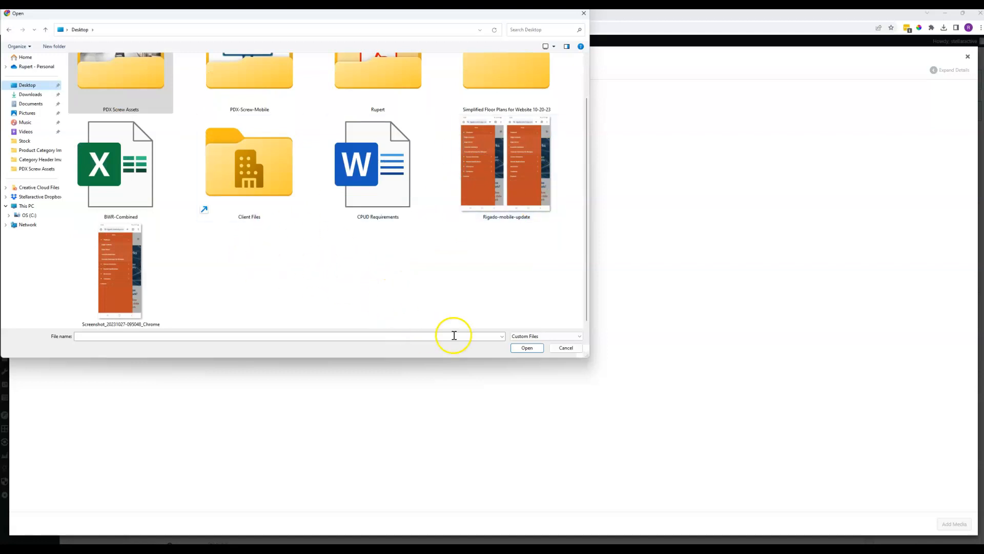
{"action": "mouse_move", "coordinate": [391, 260]}
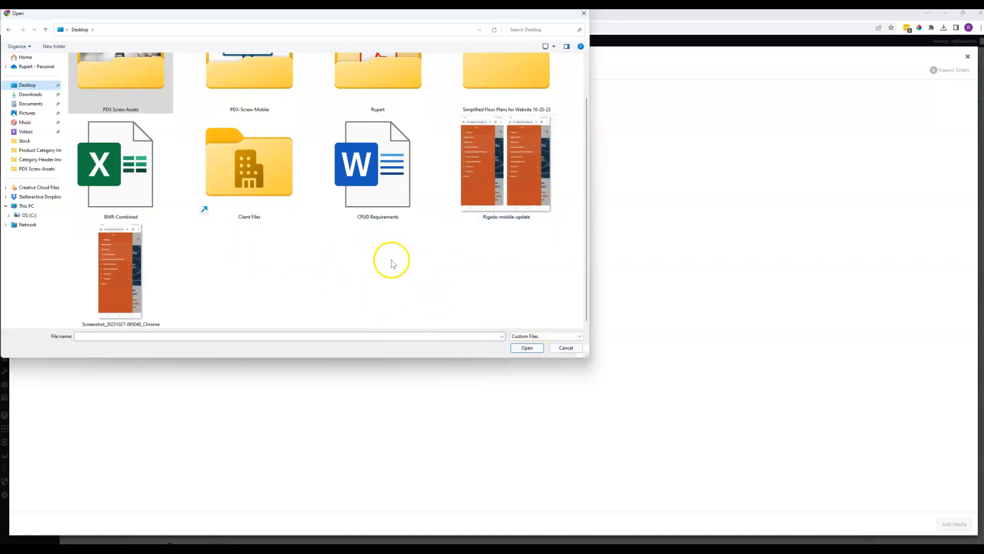
{"action": "scroll", "scroll_direction": "up", "scroll_amount": 3}
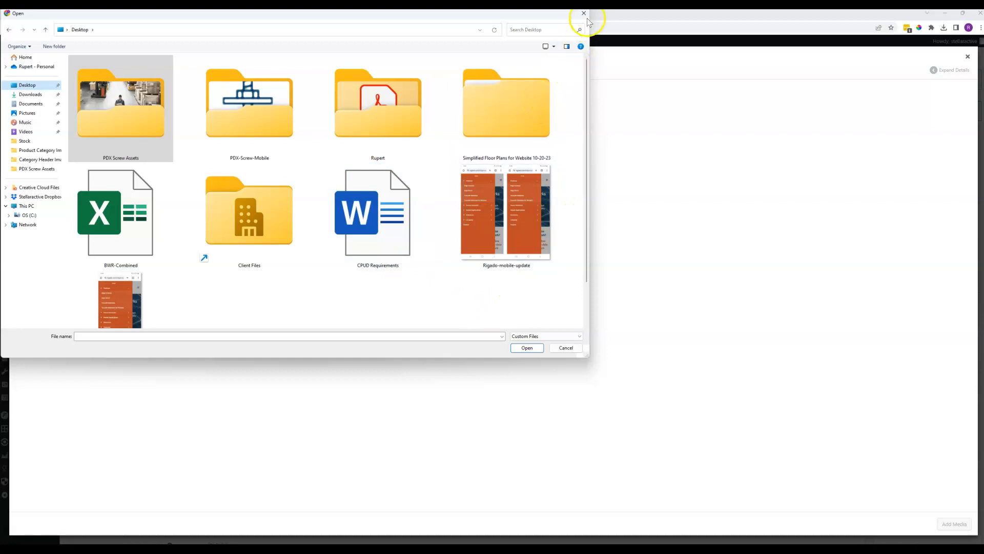
{"action": "mouse_move", "coordinate": [509, 370]}
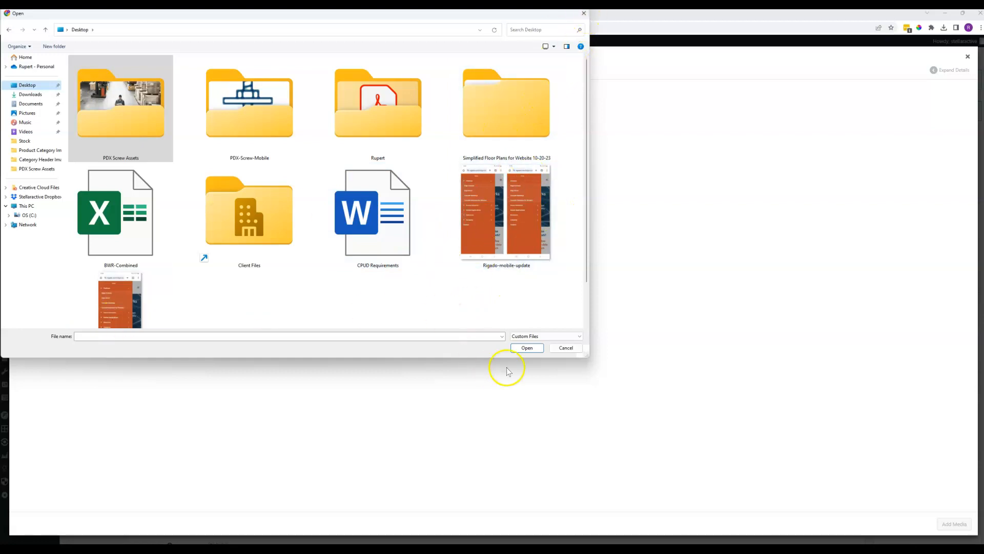
{"action": "left_click", "coordinate": [564, 348]}
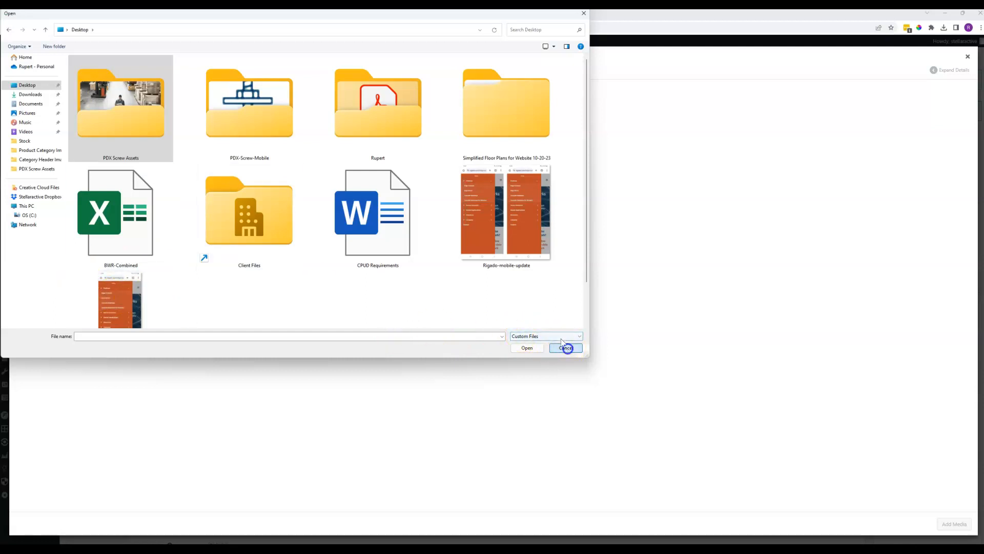
{"action": "left_click", "coordinate": [564, 347]}
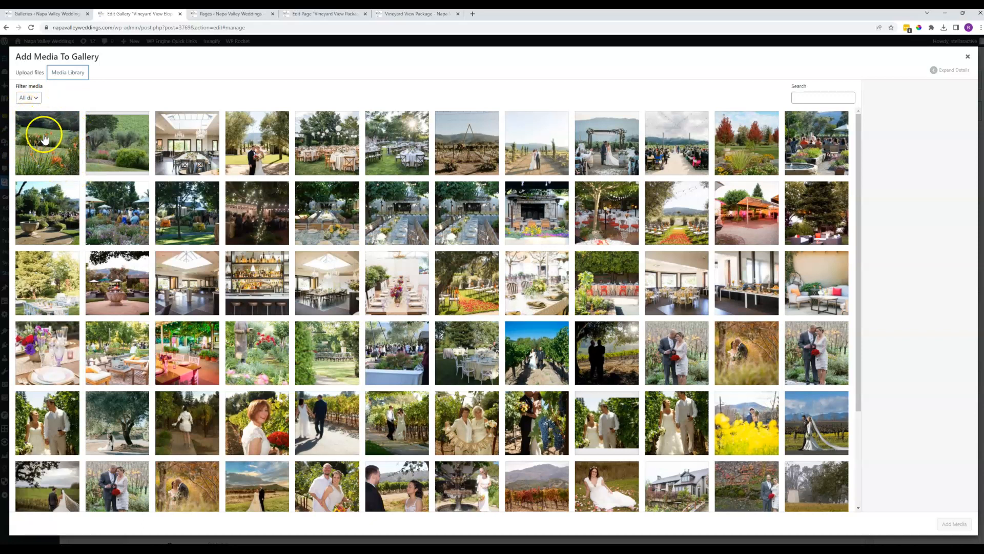
- Select the flower garden photo, then close the dialog without adding images
{"action": "left_click", "coordinate": [47, 143]}
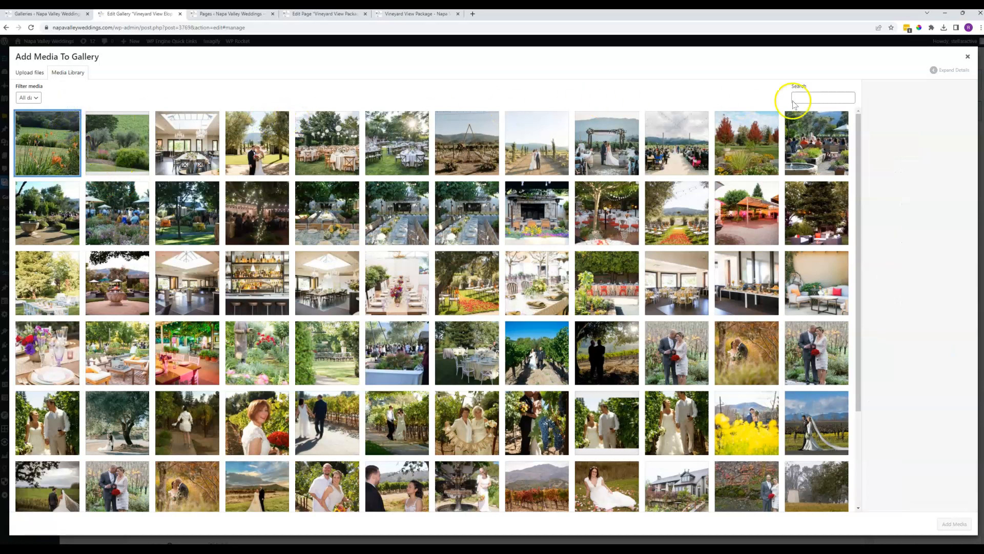
{"action": "left_click", "coordinate": [967, 57]}
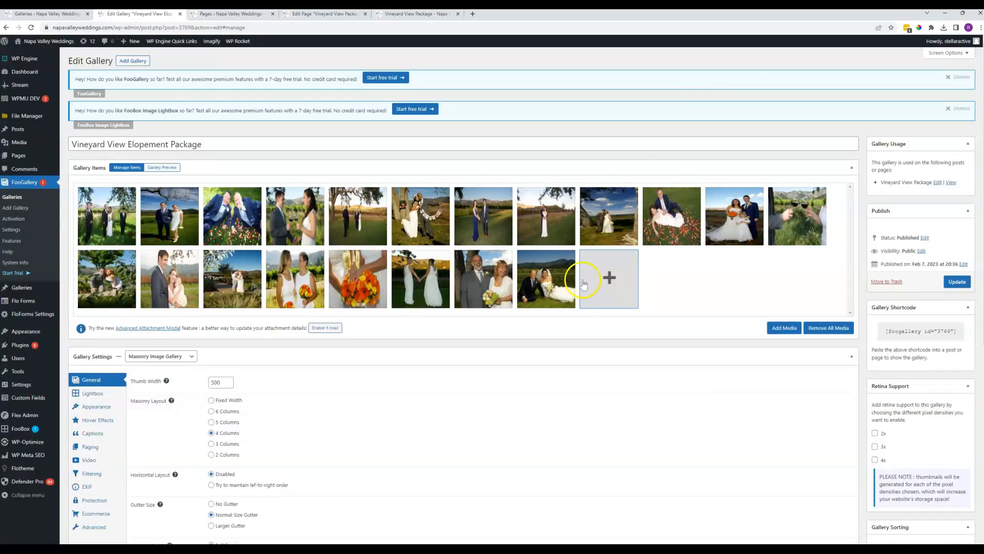
{"action": "mouse_move", "coordinate": [609, 276]}
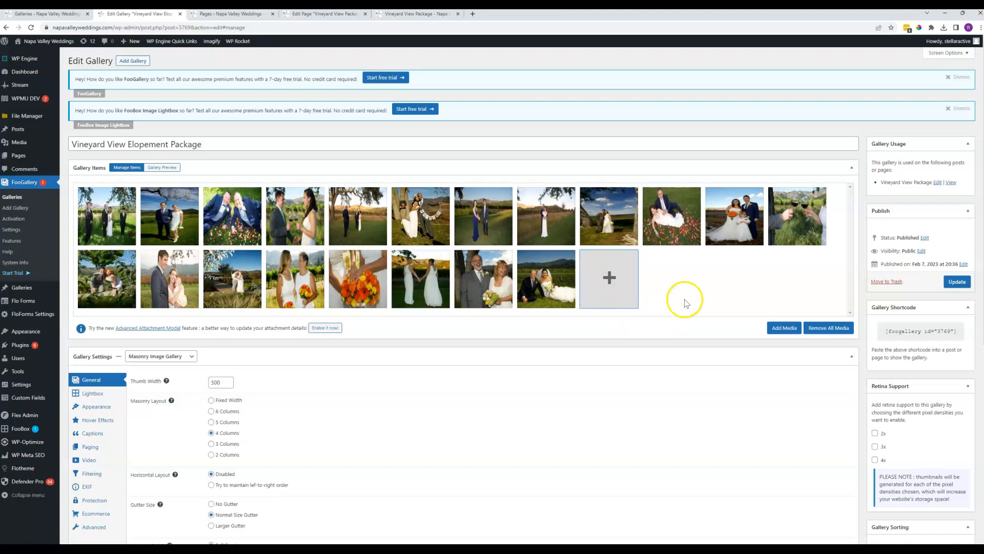
{"action": "mouse_move", "coordinate": [684, 303]}
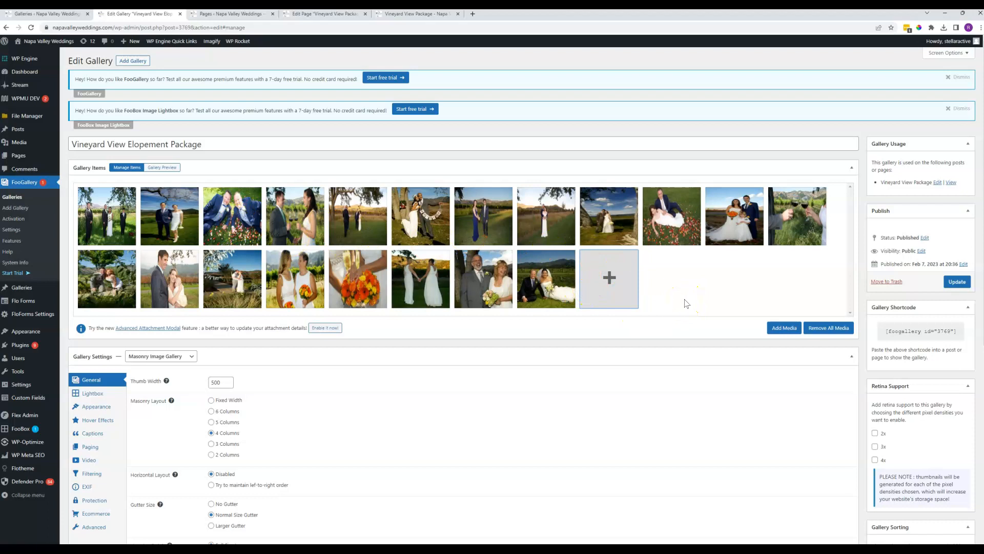
{"action": "mouse_move", "coordinate": [782, 263]}
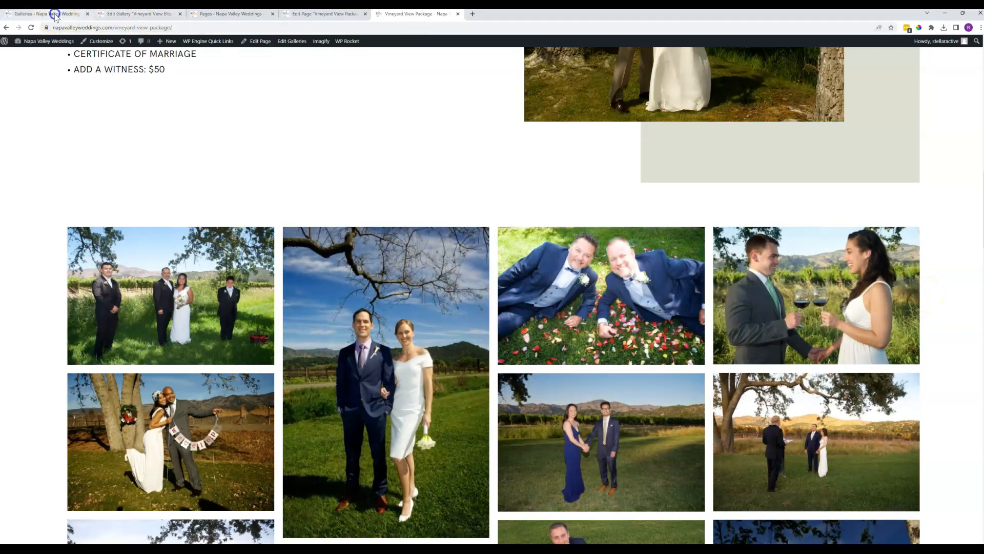
{"action": "left_click", "coordinate": [27, 182]}
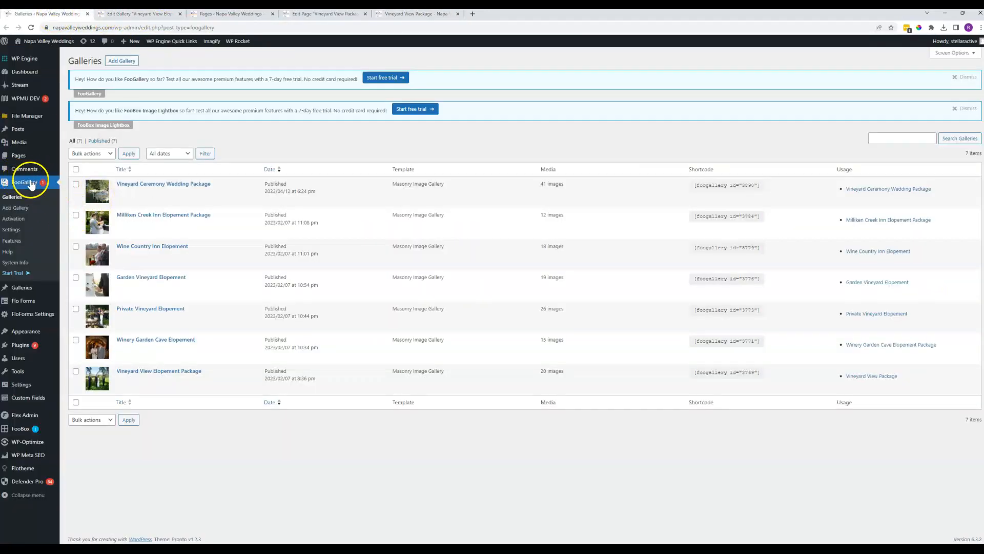
{"action": "mouse_move", "coordinate": [166, 217]}
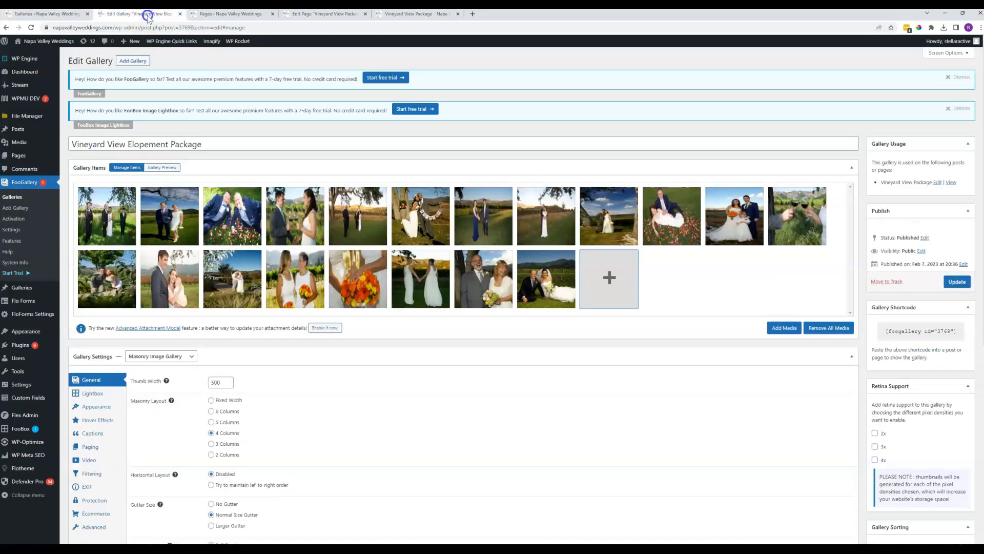
{"action": "left_click", "coordinate": [161, 167]}
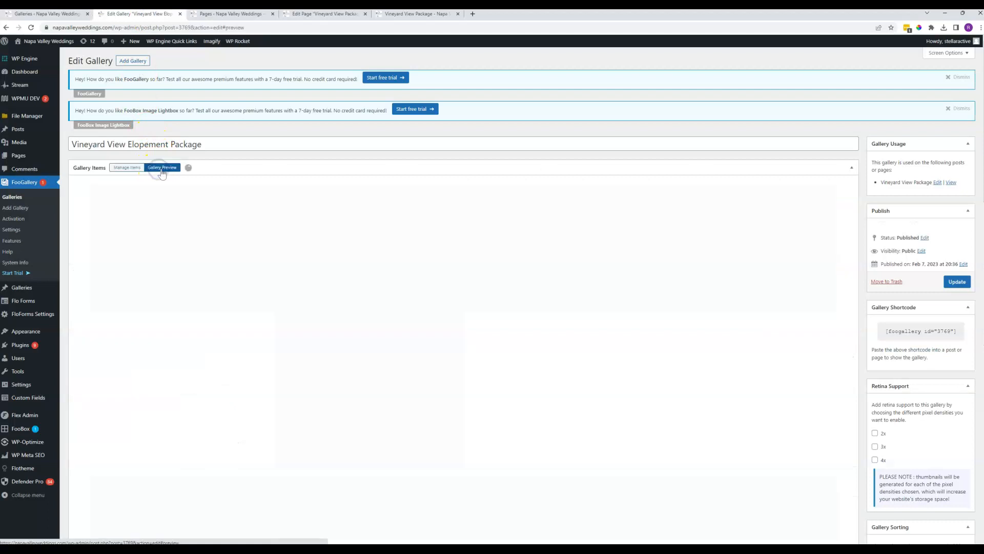
{"action": "left_click", "coordinate": [127, 168]}
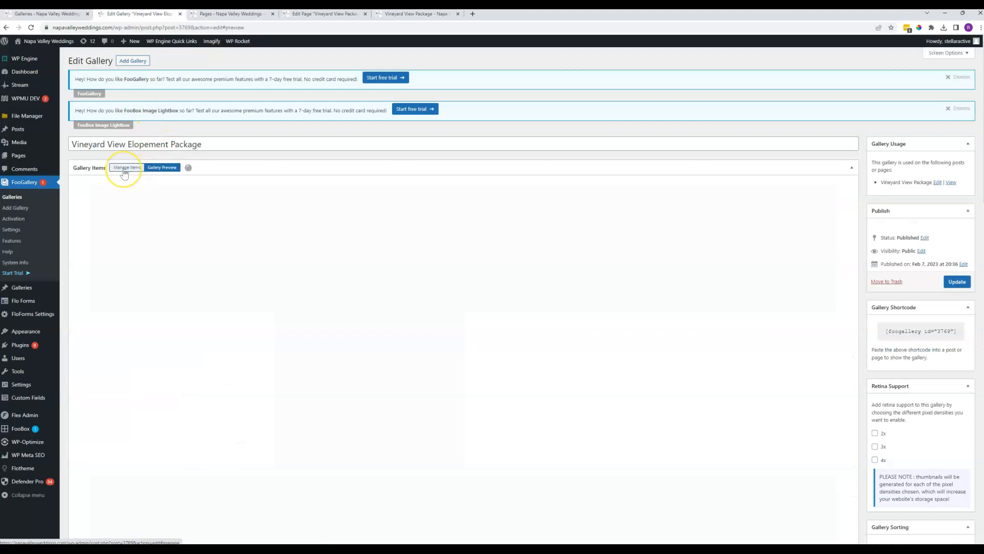
{"action": "left_click", "coordinate": [126, 168]}
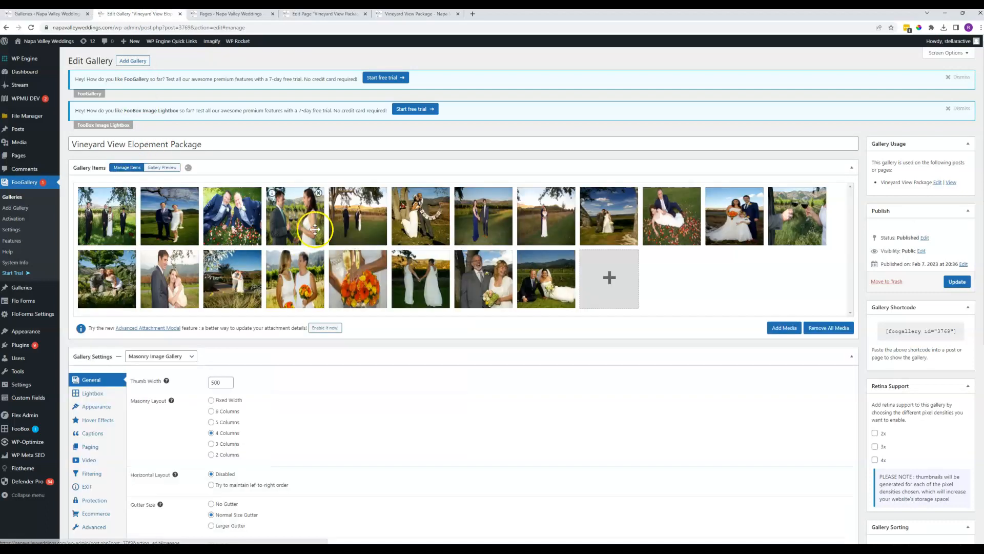
{"action": "mouse_move", "coordinate": [552, 224]}
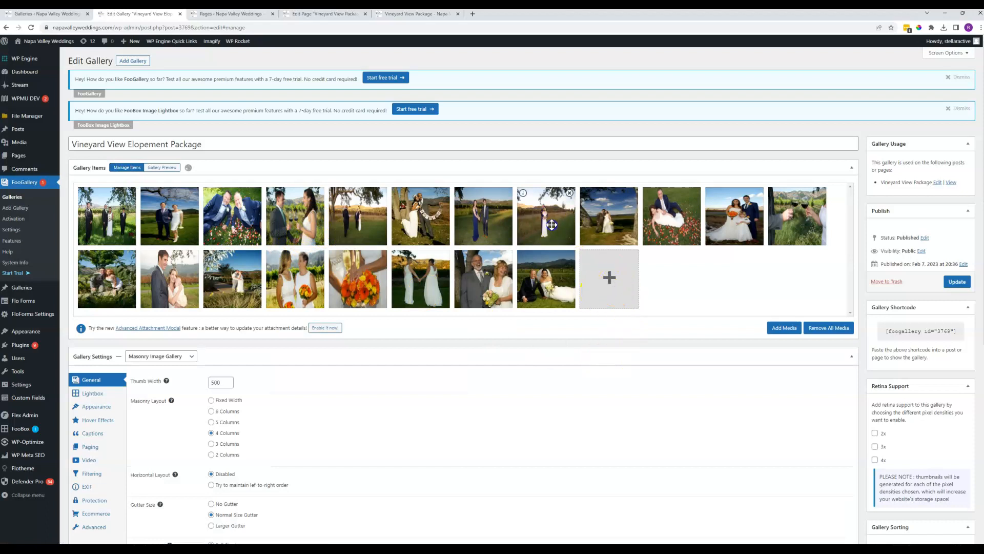
{"action": "mouse_move", "coordinate": [569, 193]}
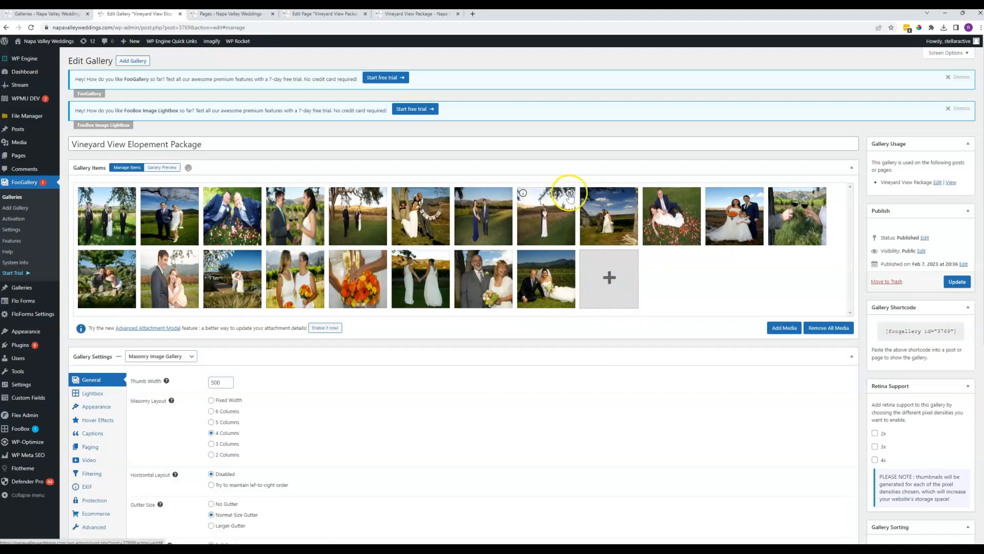
{"action": "mouse_move", "coordinate": [569, 193]}
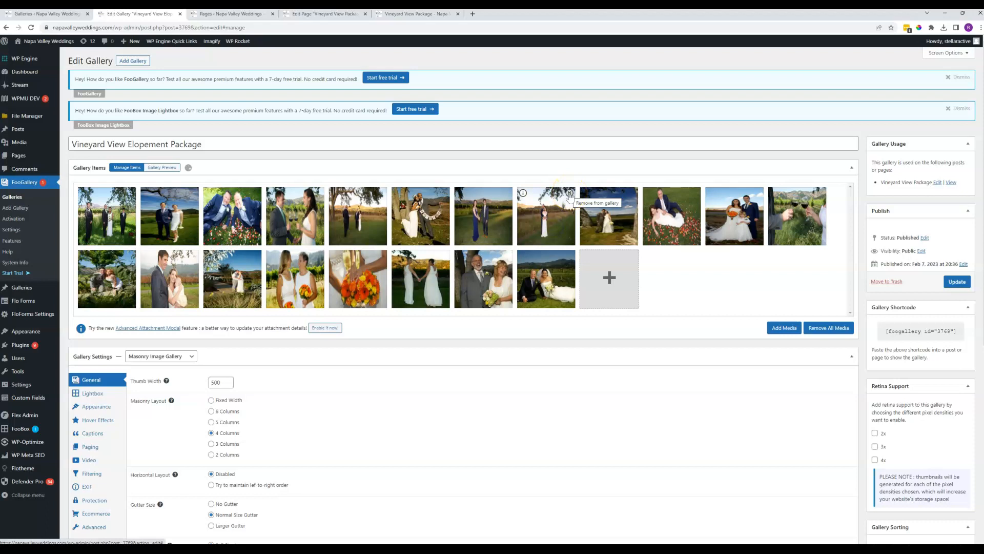